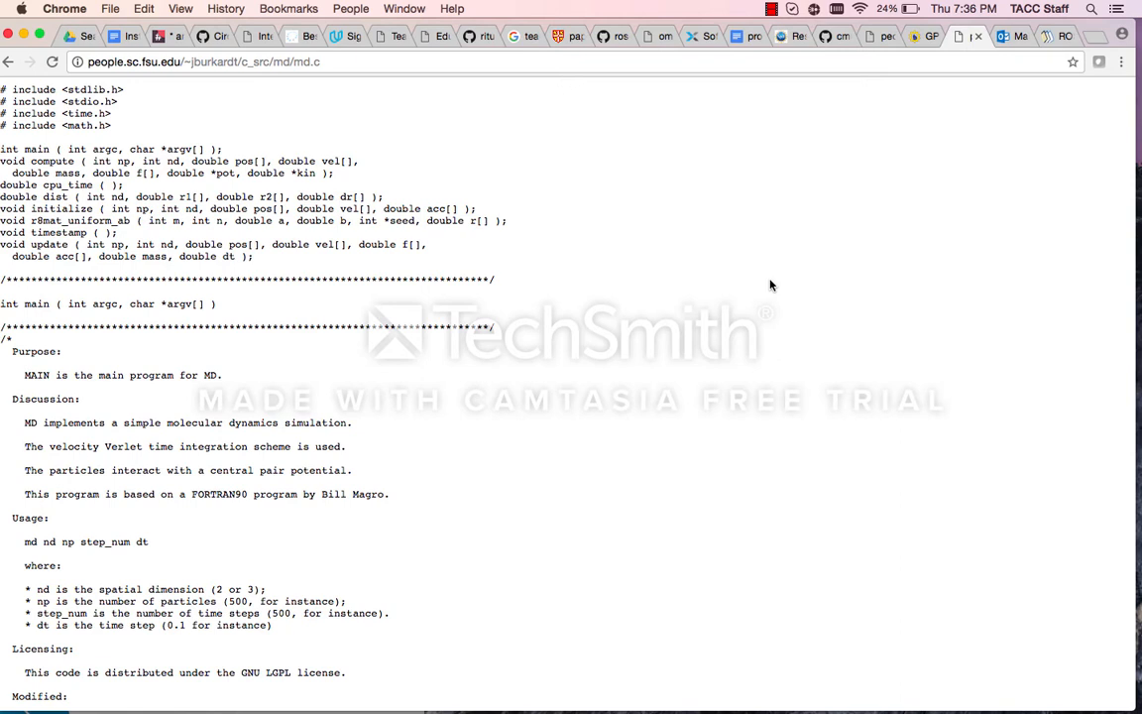
pyautogui.moveTo(677, 466)
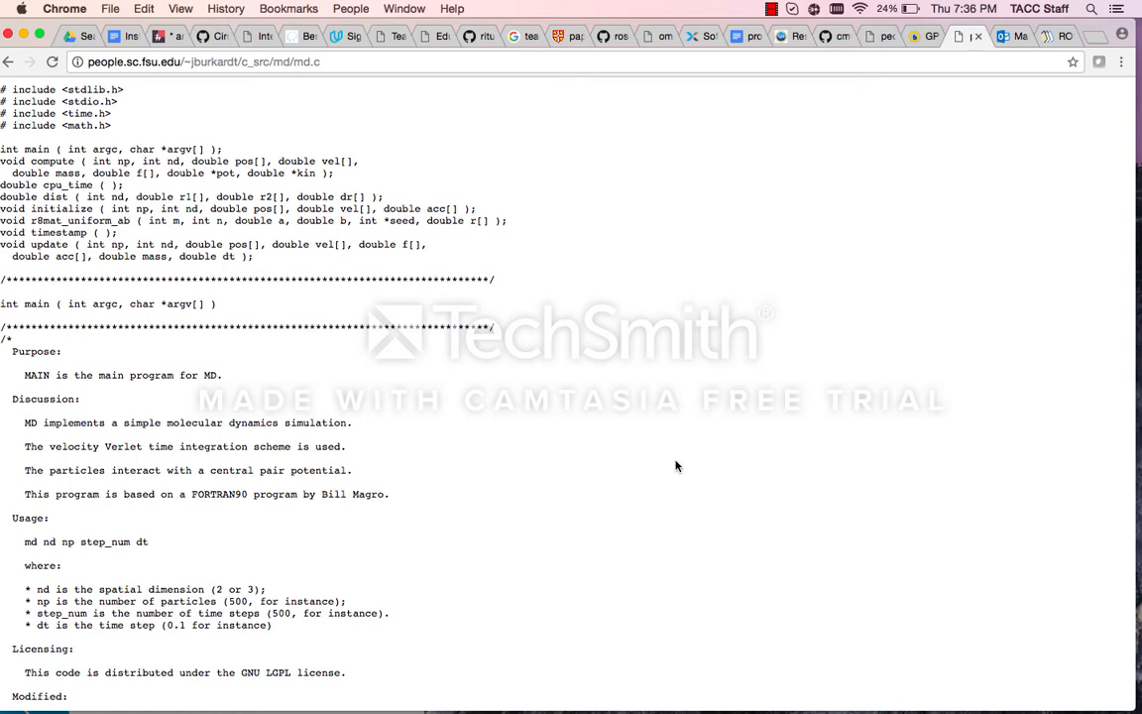
pyautogui.moveTo(667, 466)
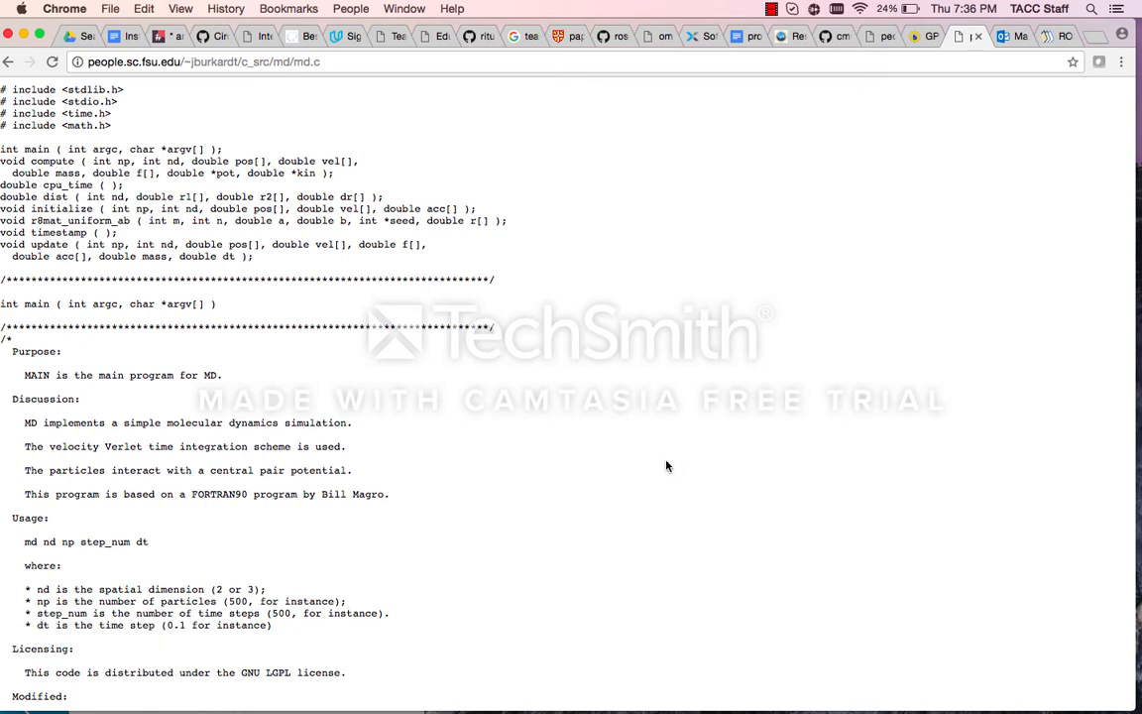
pyautogui.moveTo(546, 699)
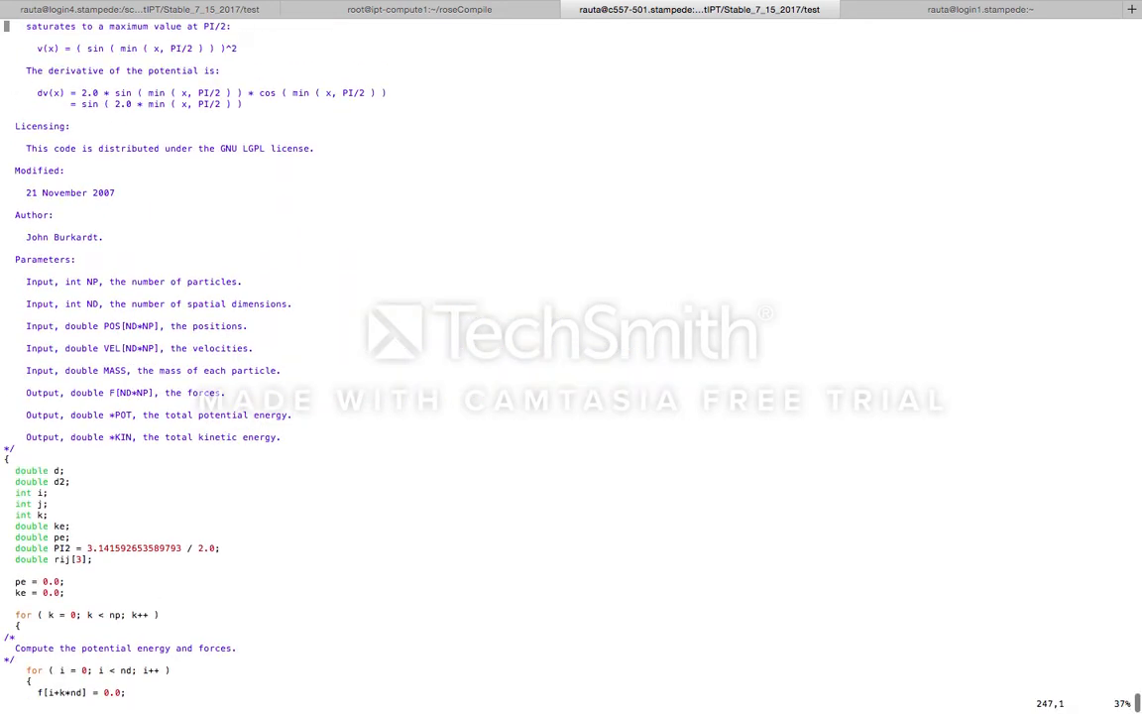
pyautogui.scroll(3)
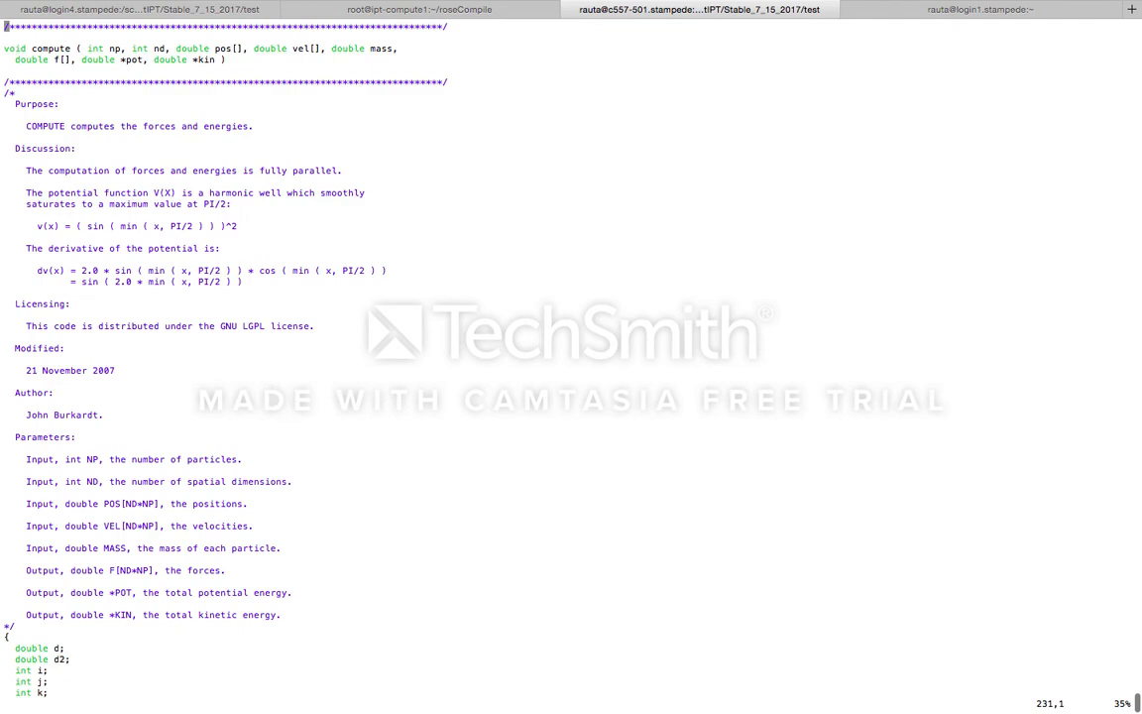
pyautogui.scroll(-3)
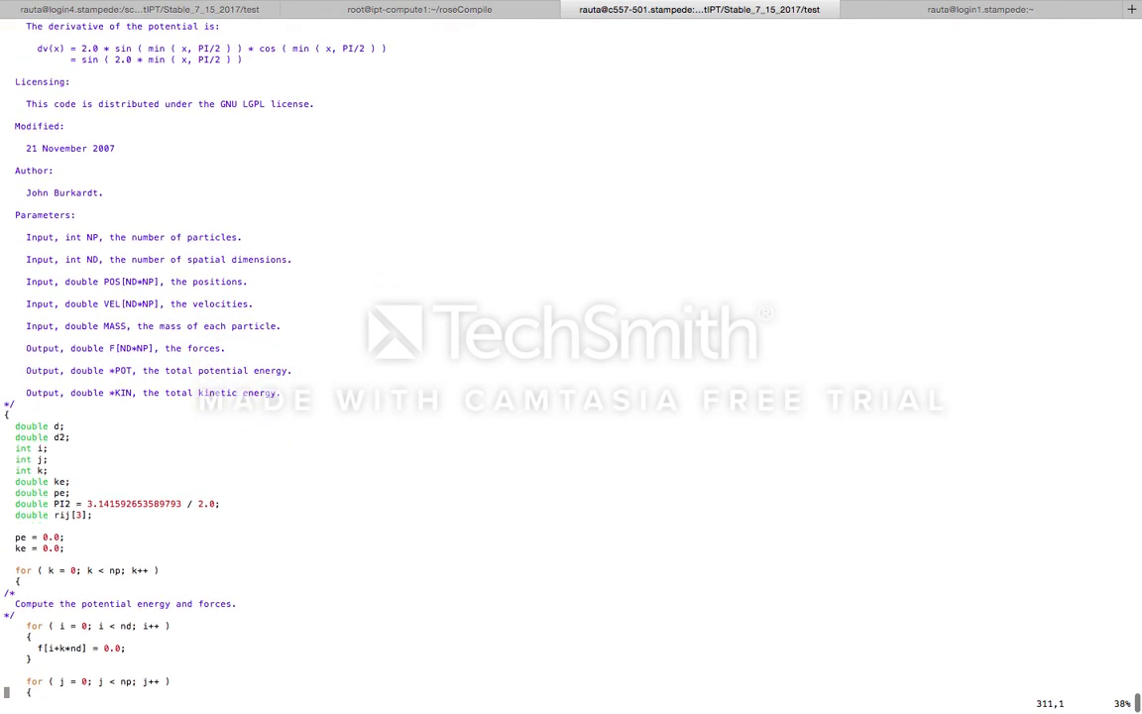
pyautogui.scroll(-3)
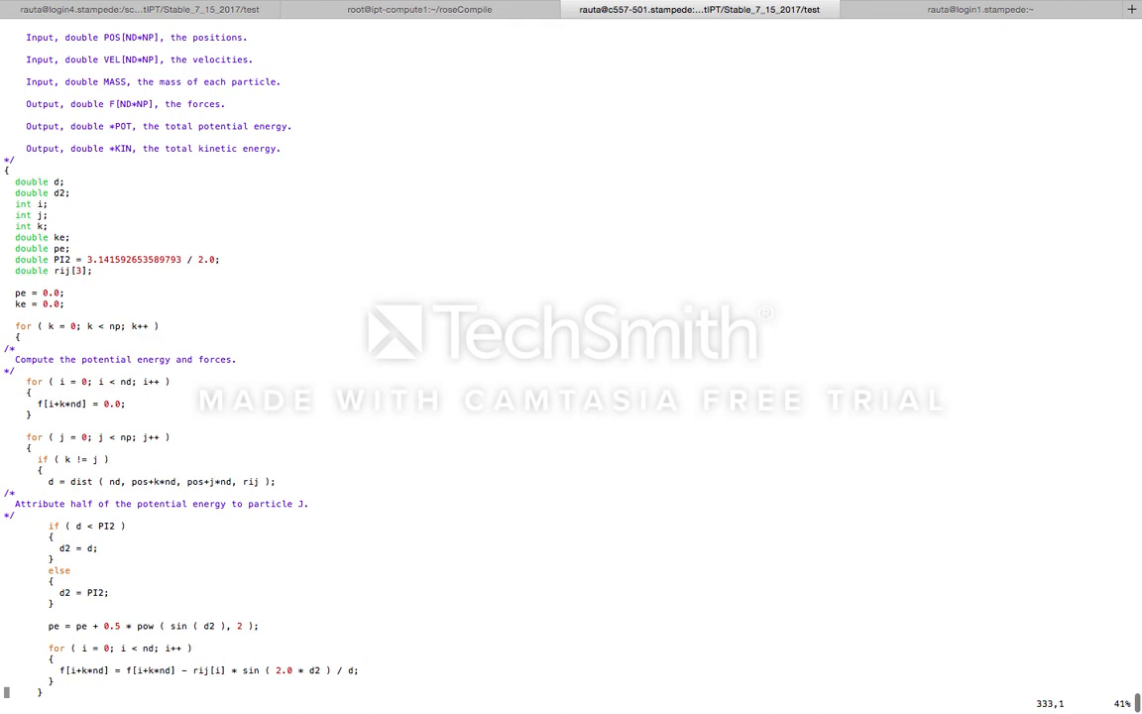
pyautogui.click(10, 503)
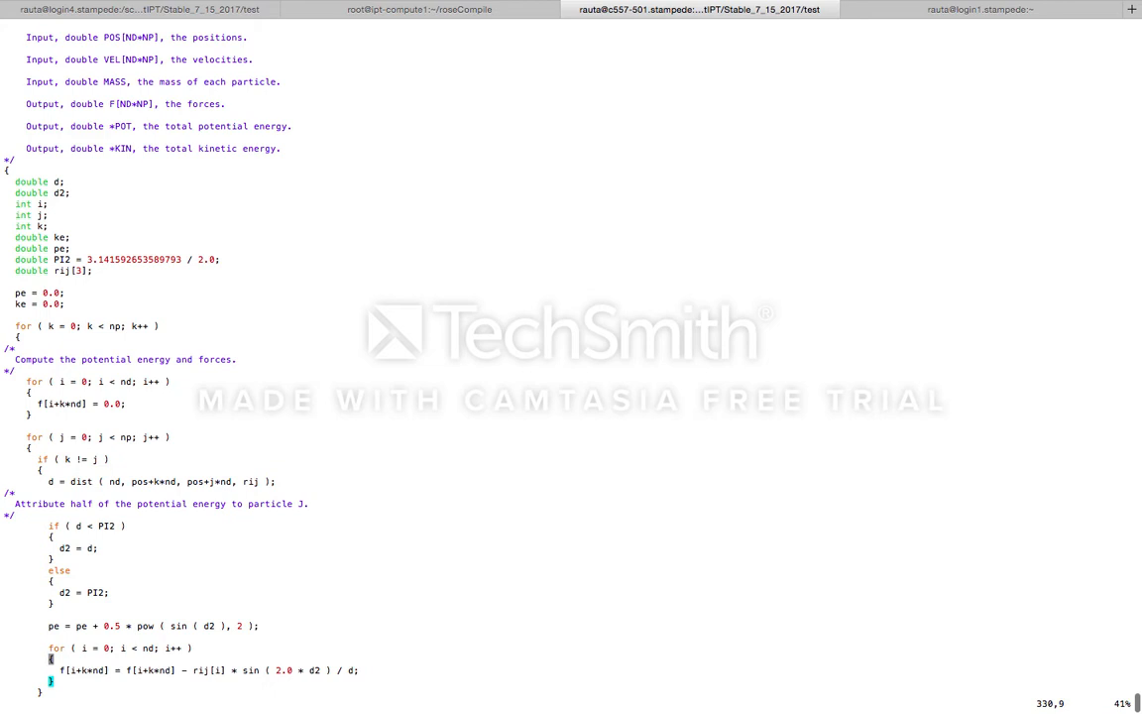
pyautogui.scroll(-3)
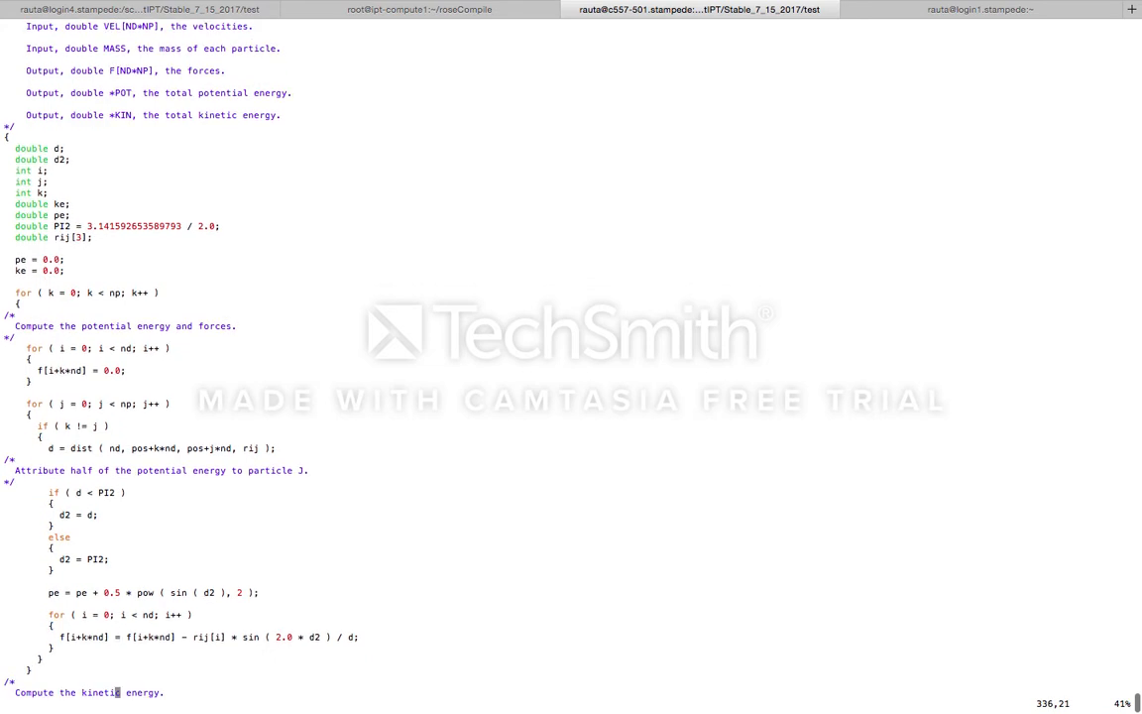
pyautogui.scroll(-3)
pyautogui.write('../IPT md.c 2> warnings.txt')
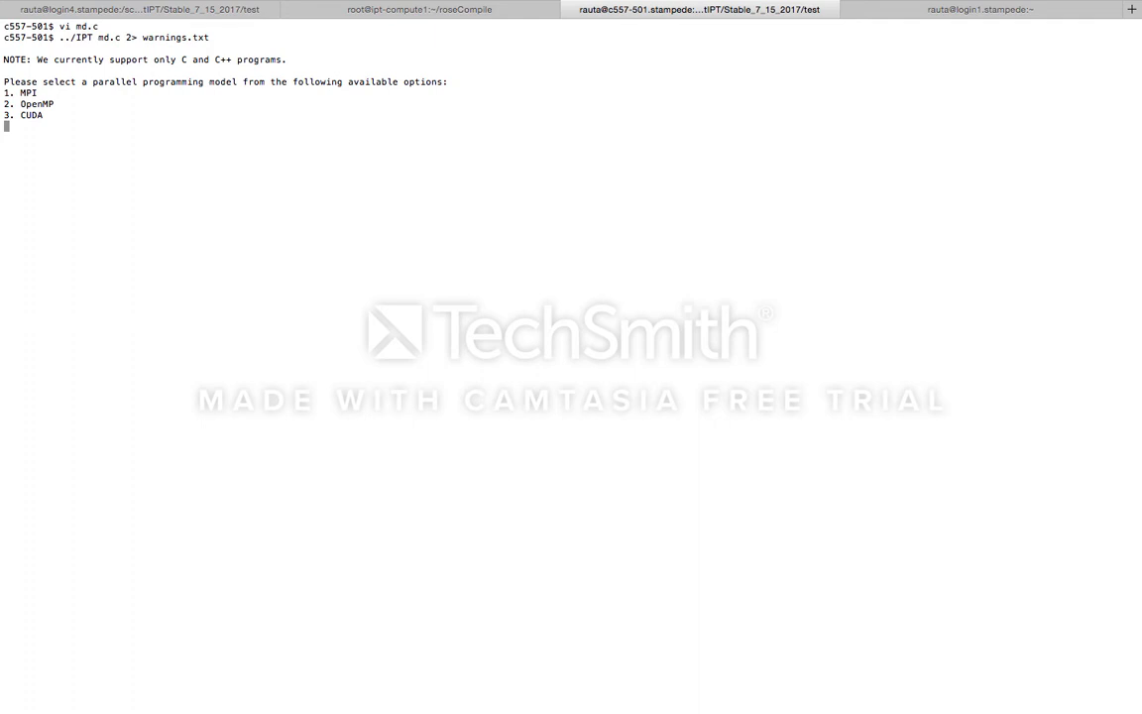
# Choose OpenMP (2) and pick the compute function (2) for for-loop parallelization.
pyautogui.write('2')
pyautogui.write('y')
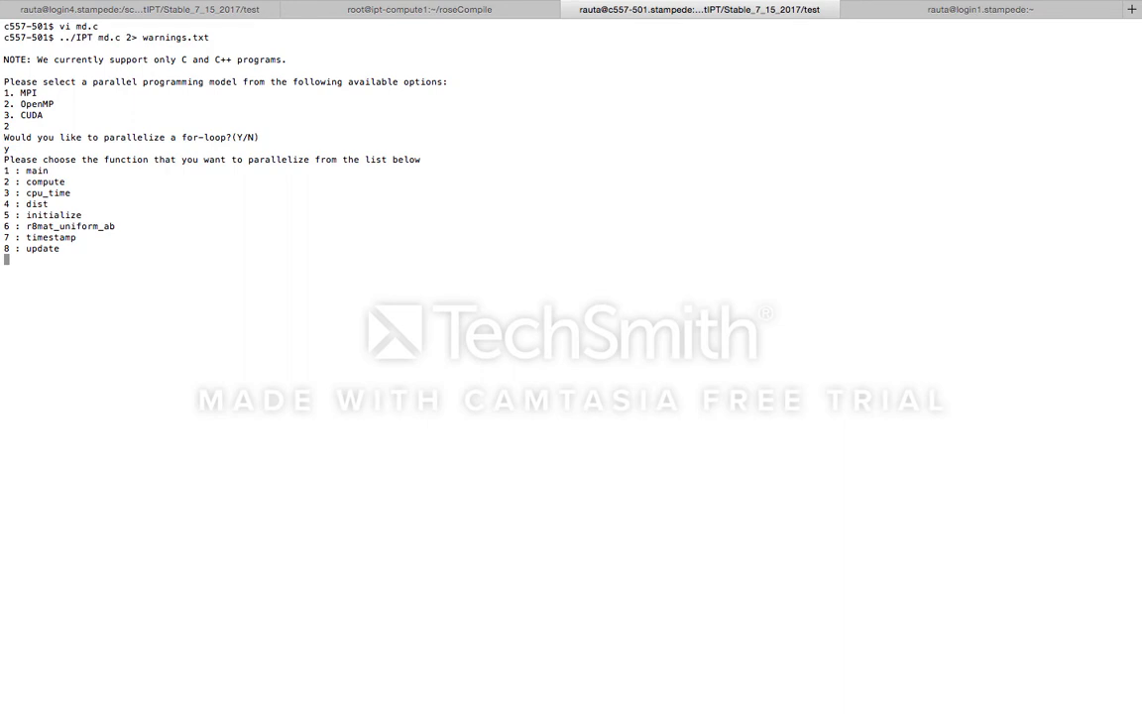
pyautogui.write('2')
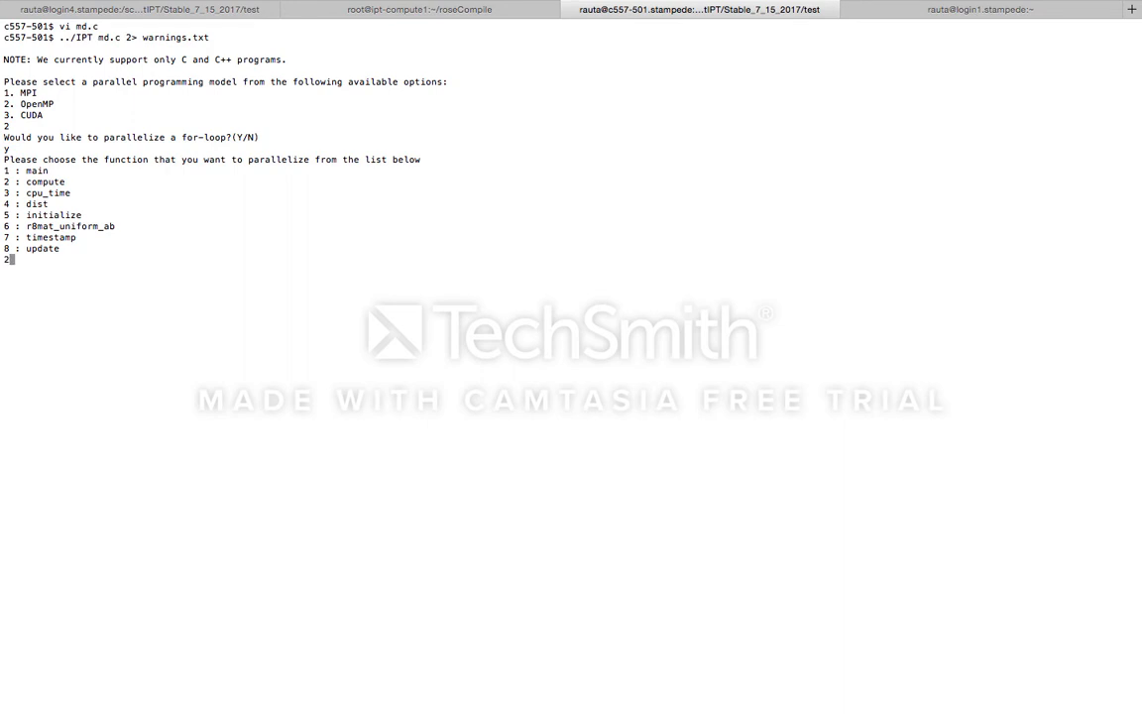
pyautogui.press('Return')
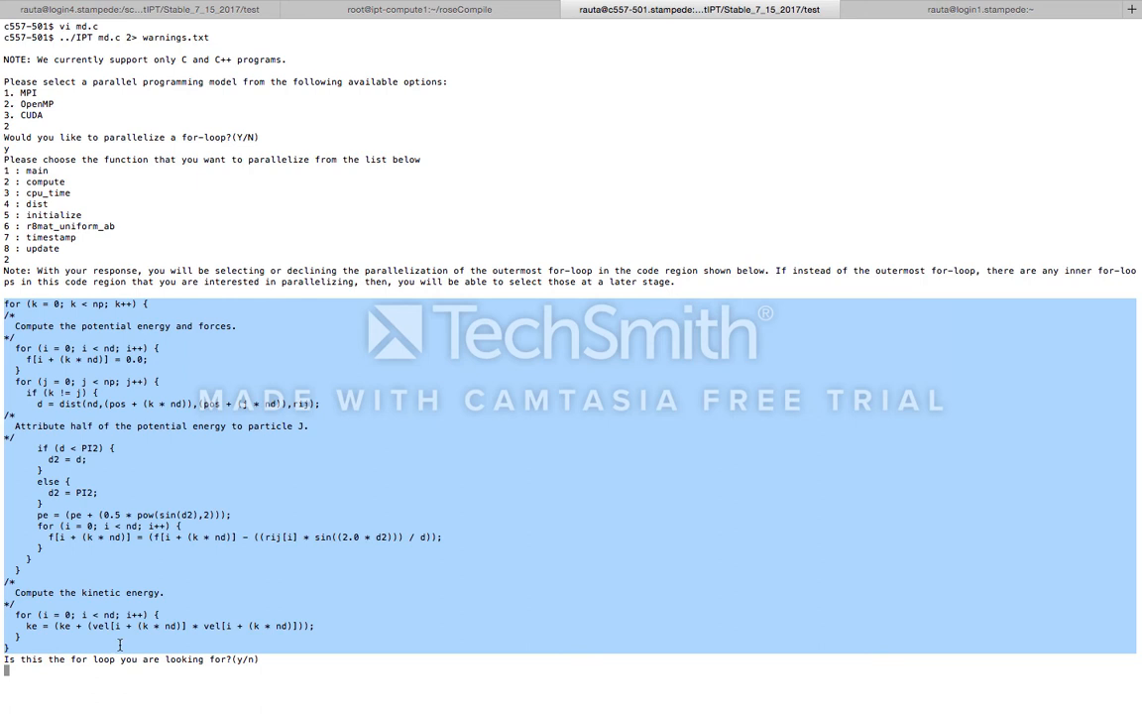
# Answer y to accept compute's outermost k loop for parallelization.
pyautogui.write('y')
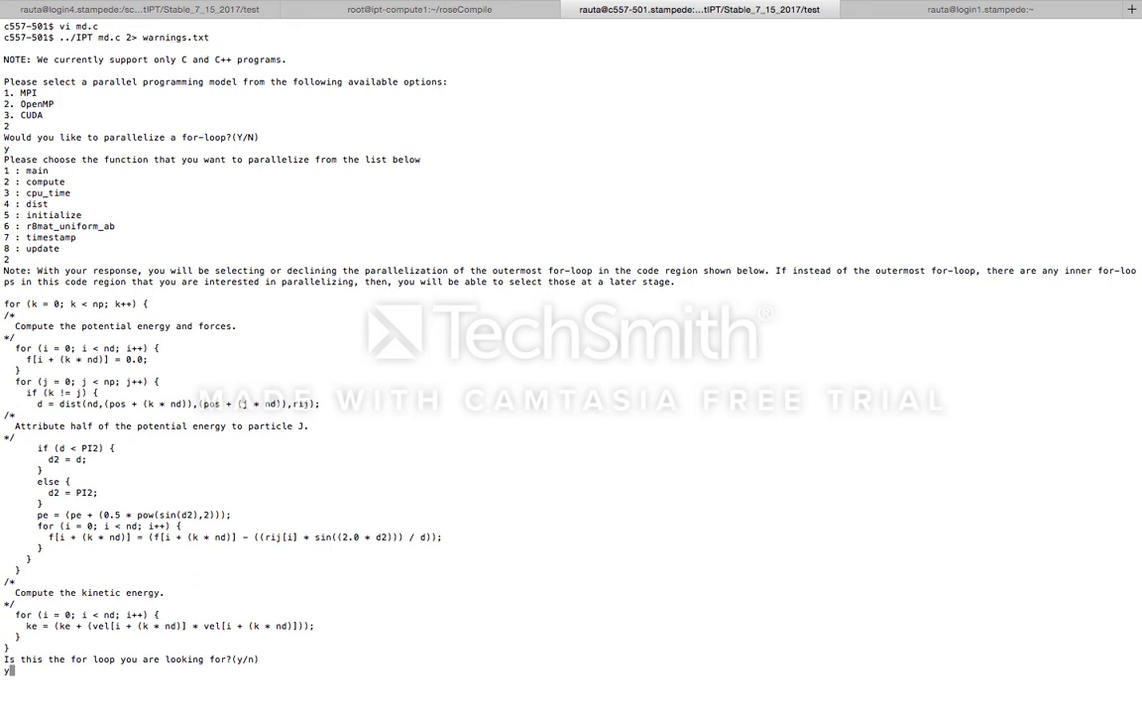
pyautogui.press('Return')
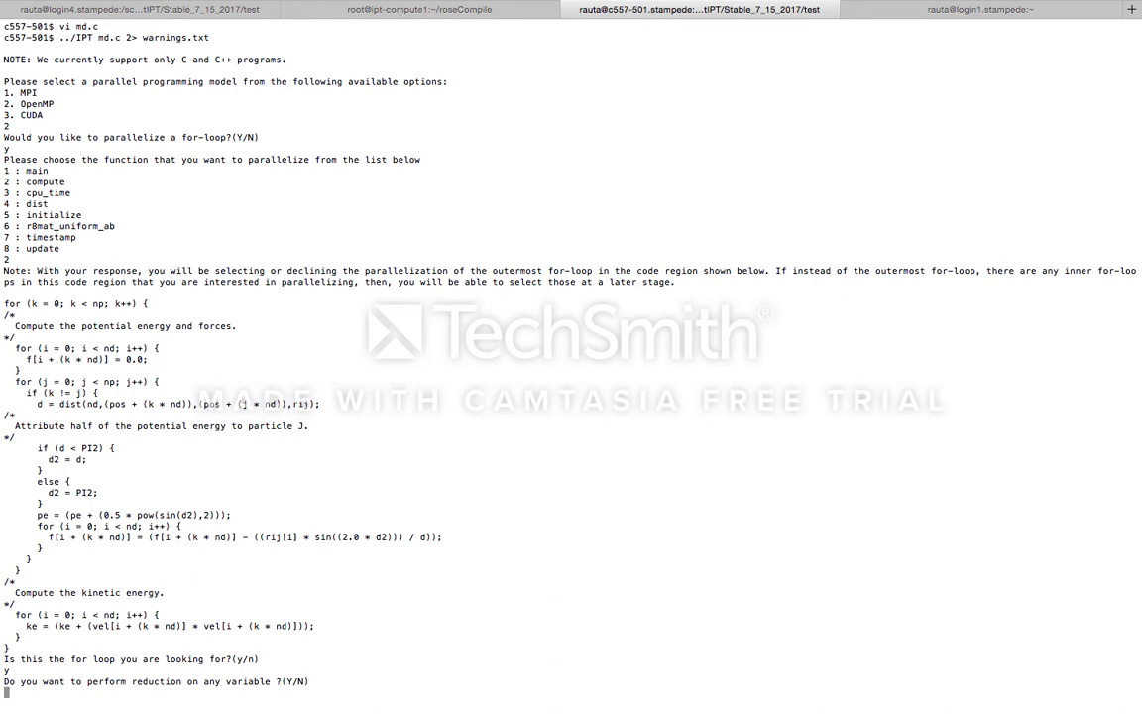
# Answer y to the reduction prompt and select variables 7,8 (pe and ke).
pyautogui.write('y')
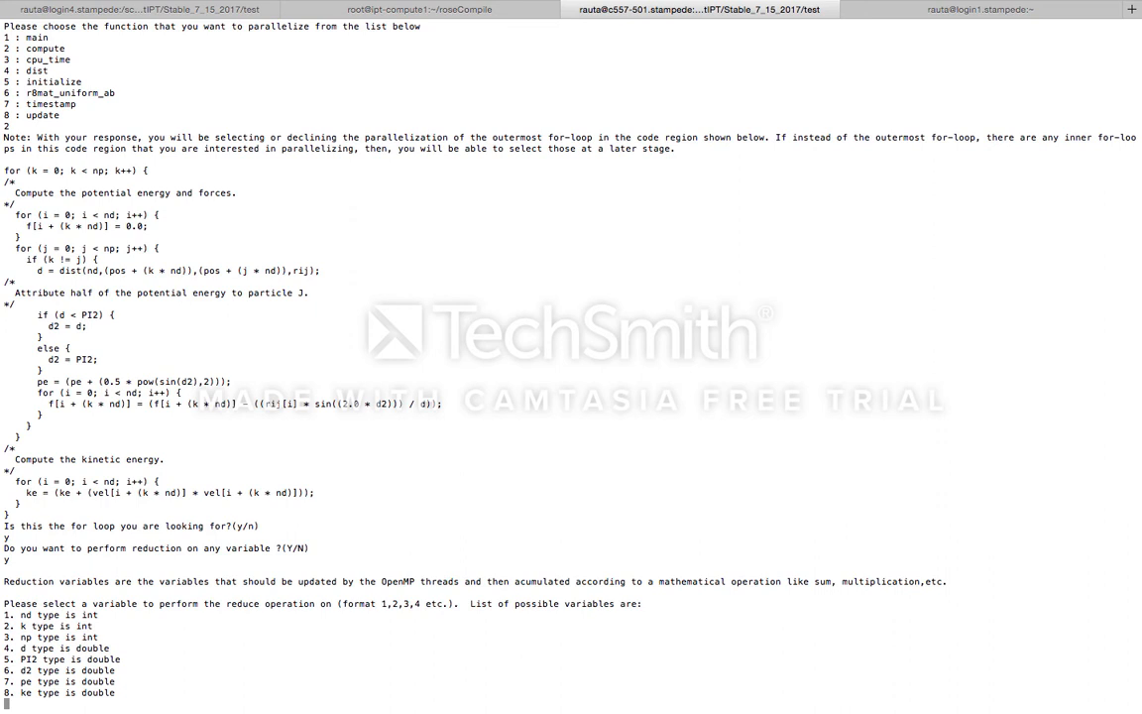
pyautogui.write('7,8')
pyautogui.write('1')
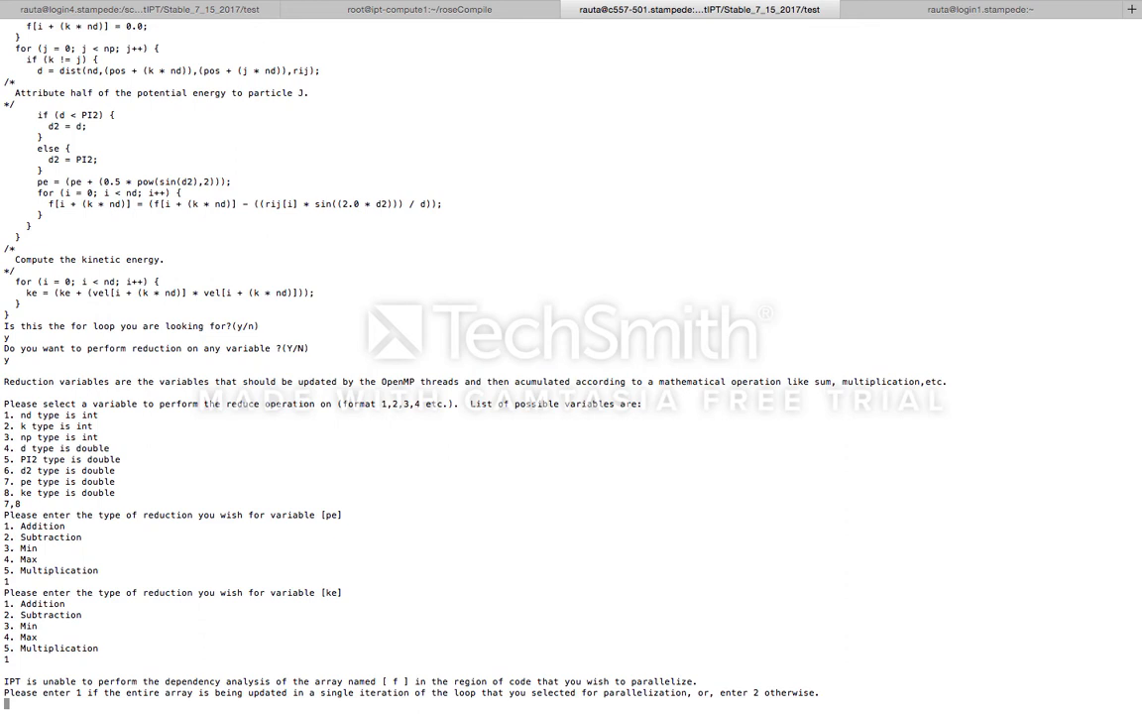
# Answer 2 to IPT's question about how array f is updated.
pyautogui.write('2')
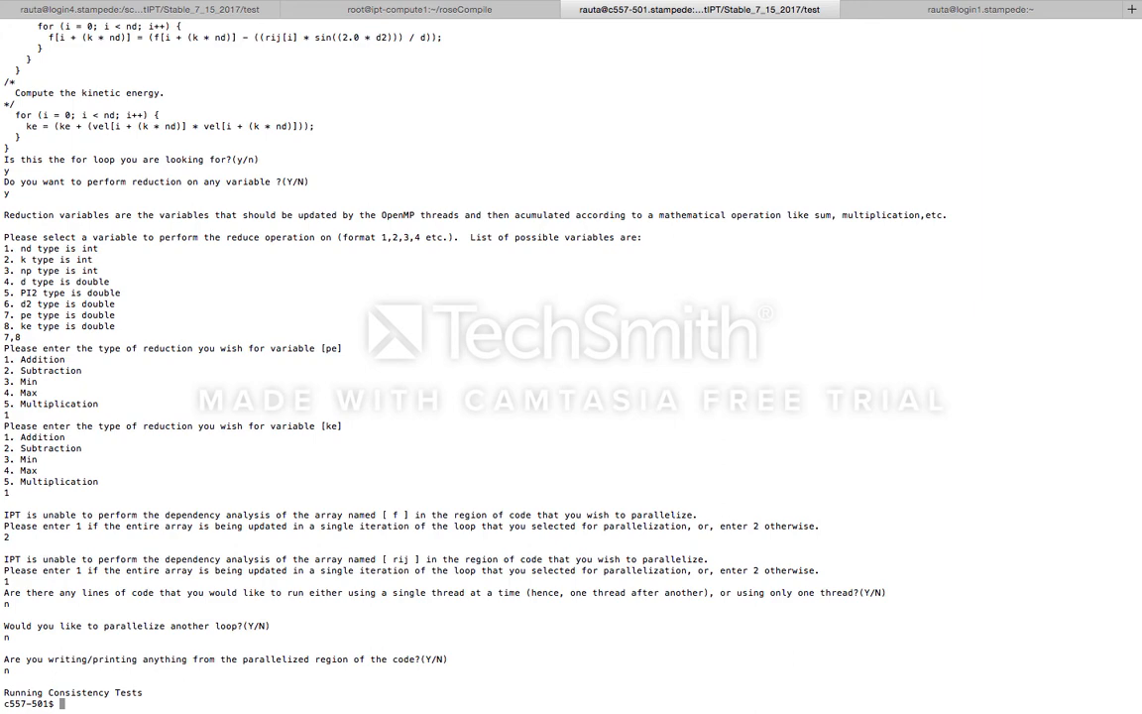
# List files with ls -ltr to confirm rose_md_OpenMP.c exists, then open it in vi.
pyautogui.write('ls -ltr')
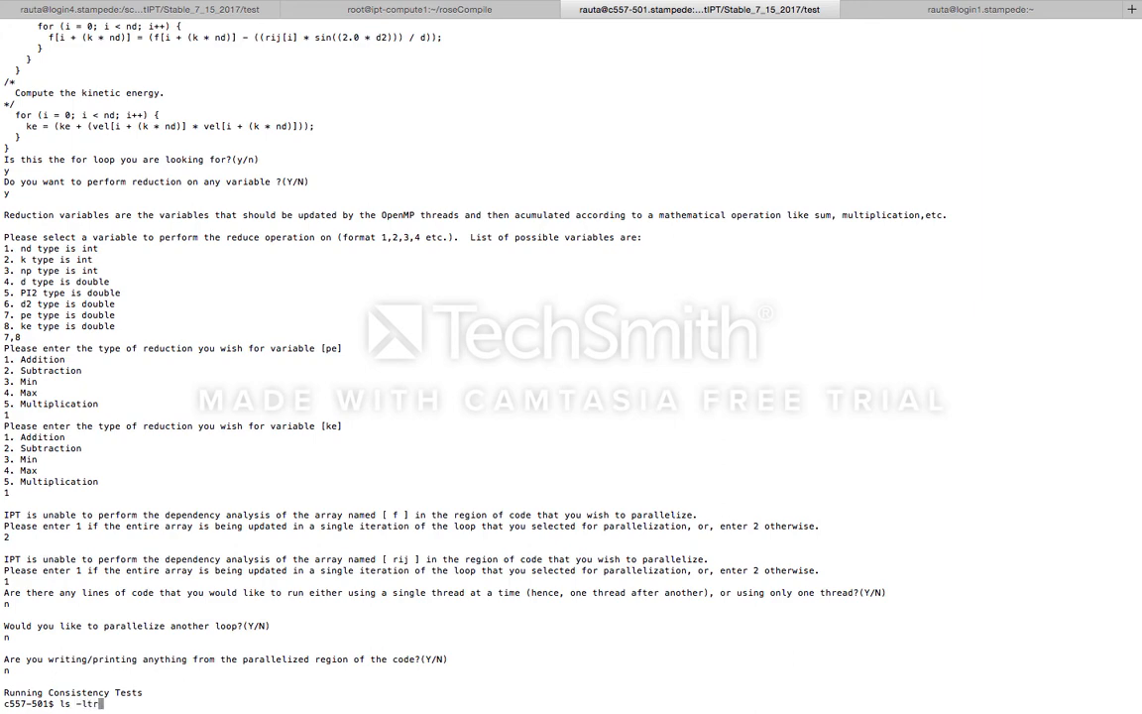
pyautogui.press('Return')
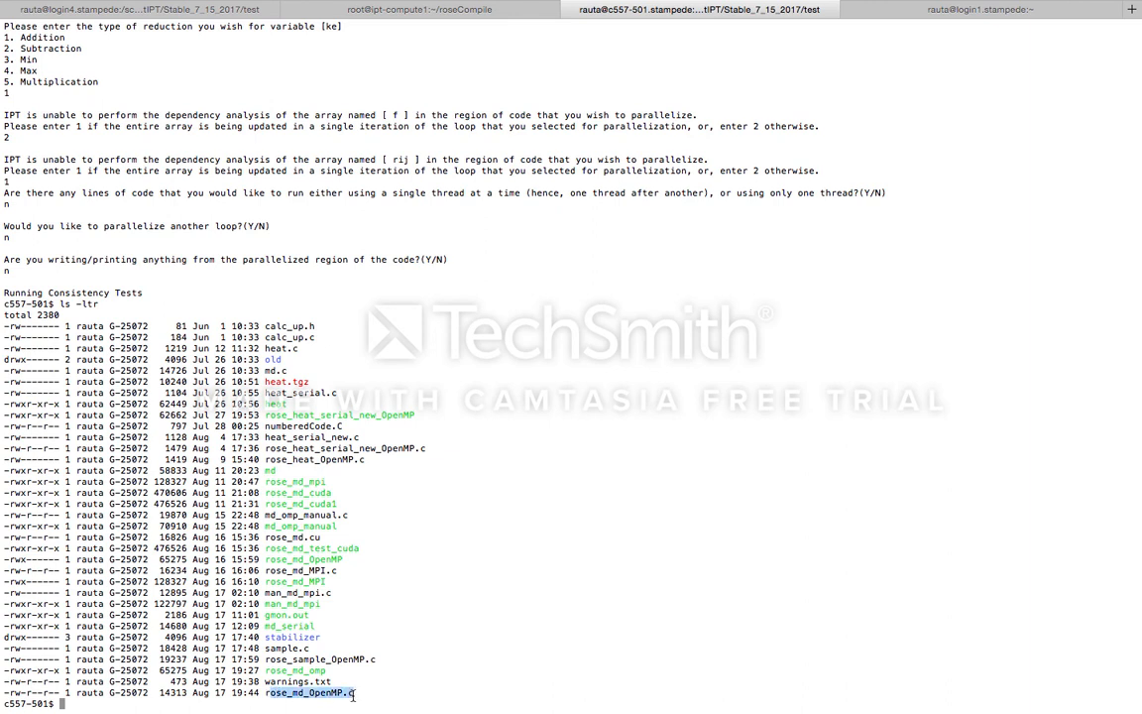
pyautogui.write('vi r')
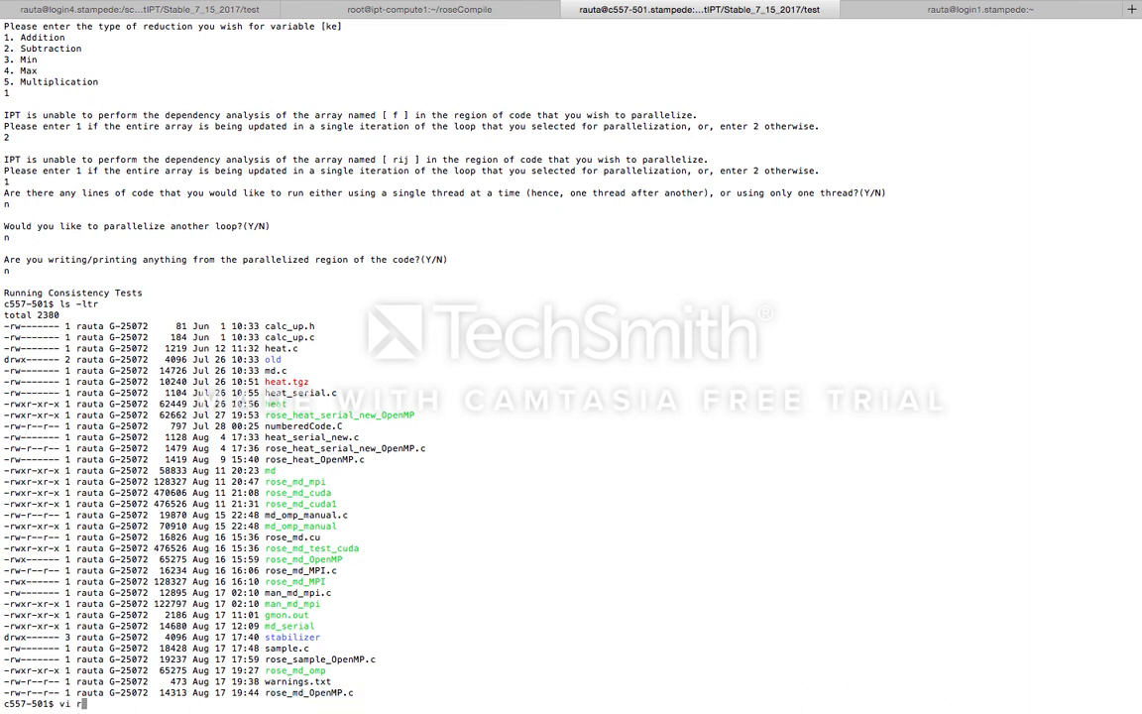
pyautogui.write('ose_md_')
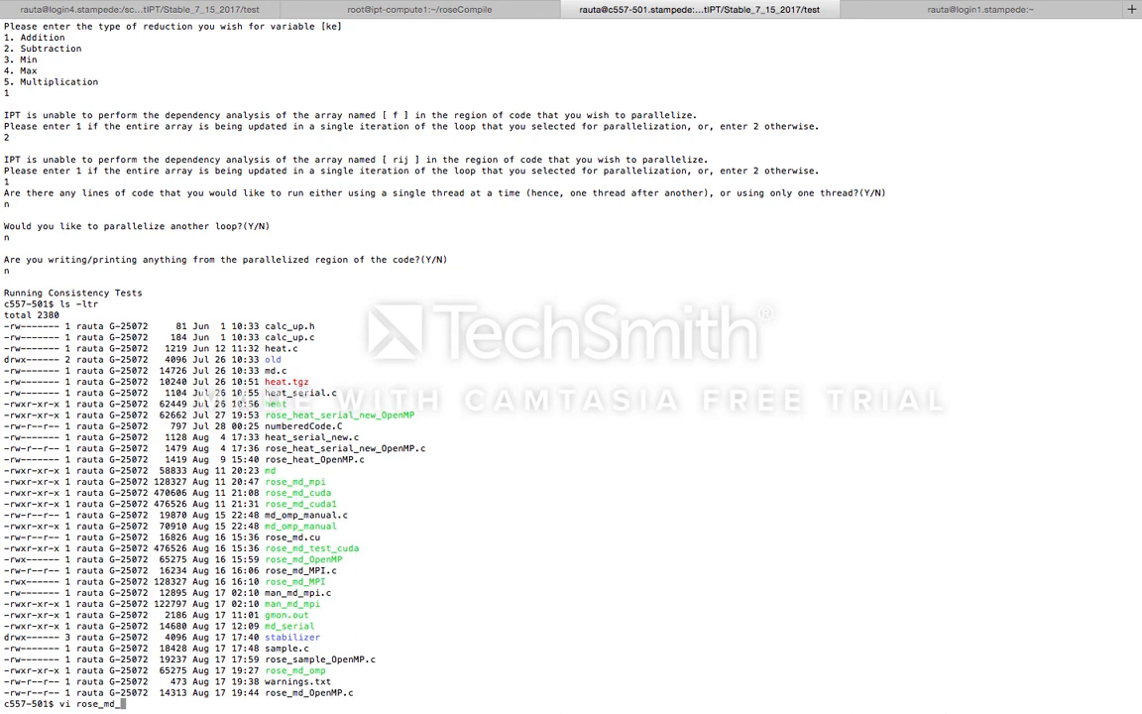
pyautogui.write('OpenMP.')
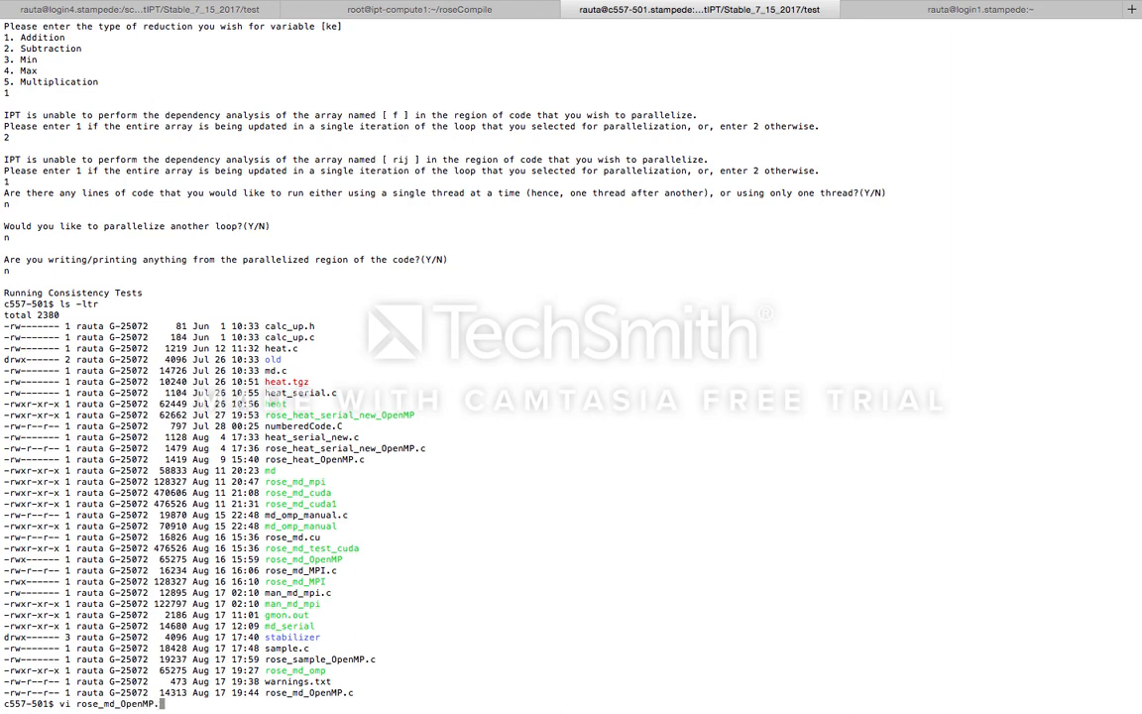
pyautogui.press('Return')
pyautogui.write('time ./rose_md_omp 2 500 500 0.01')
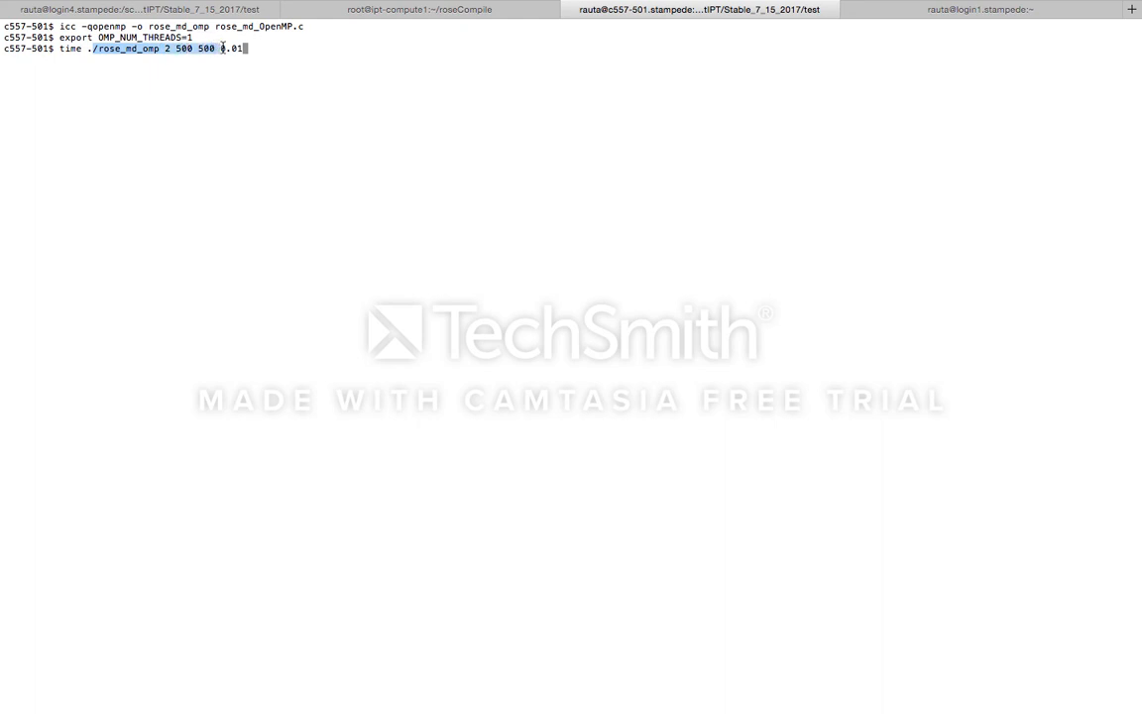
# Run the timed single-thread simulation (about 6.649 s) and begin exporting OMP_NUM_THREADS.
pyautogui.press('Return')
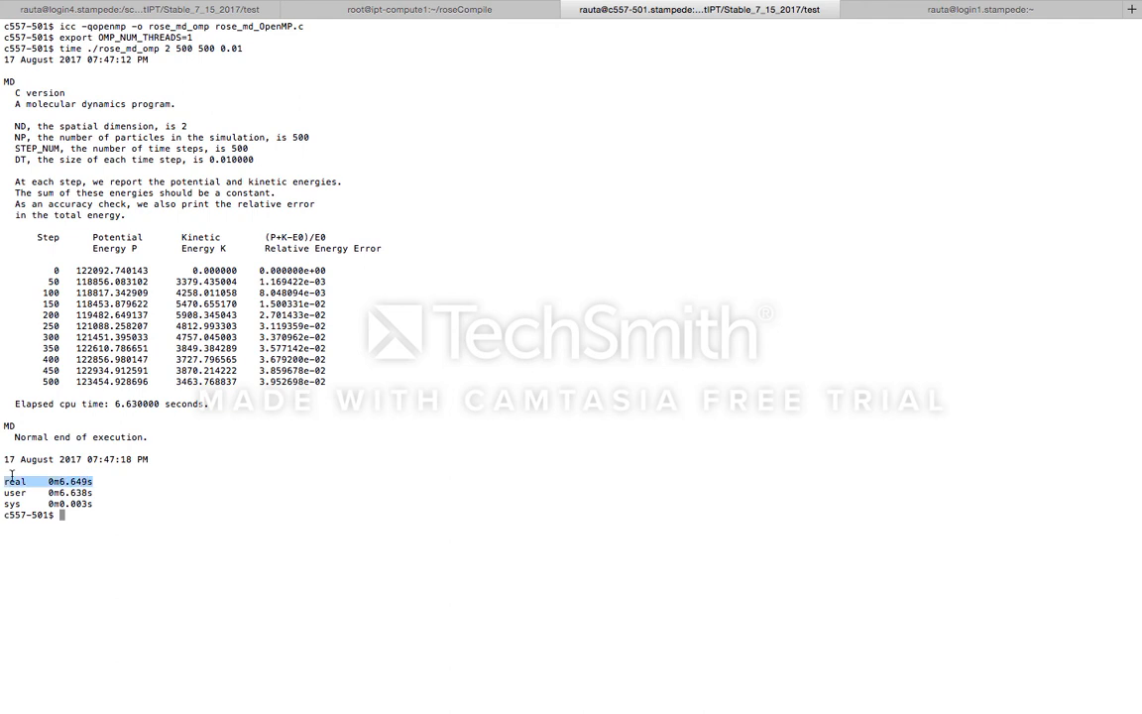
pyautogui.write('export OMP_NUM_THREADS=8')
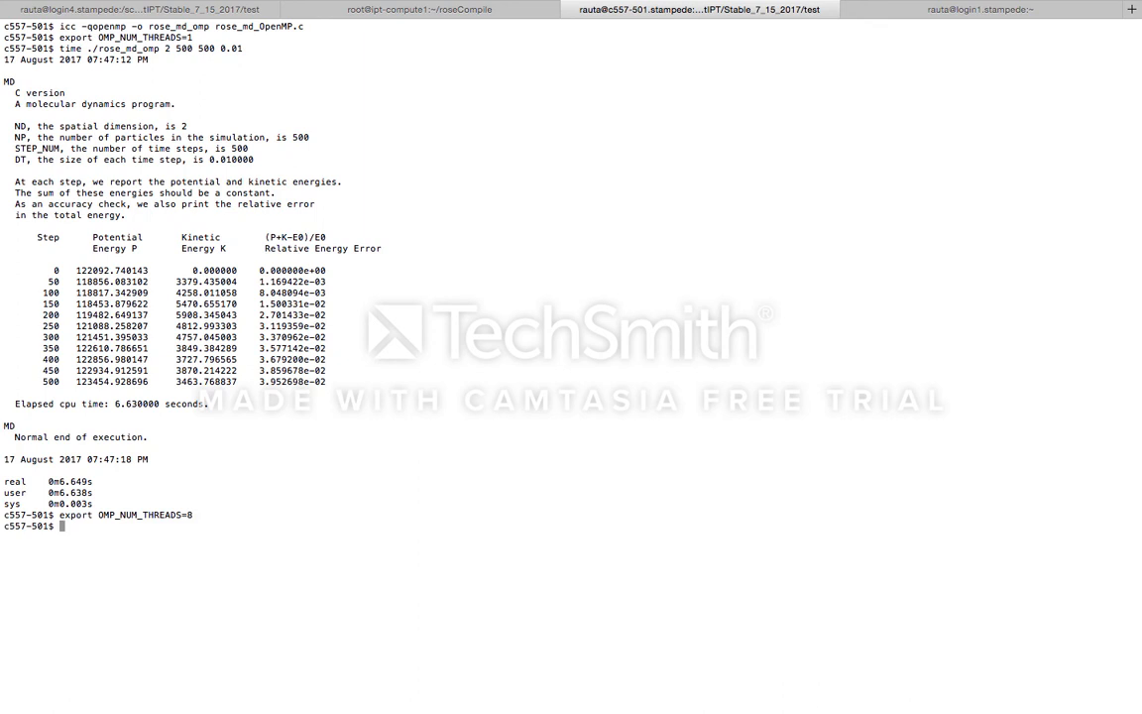
# Time ./rose_md_omp 2 500 500 0.01 with 8 threads and highlight the 0.868 s real time.
pyautogui.write('time ./rose_md_omp 2 500 500 0.01')
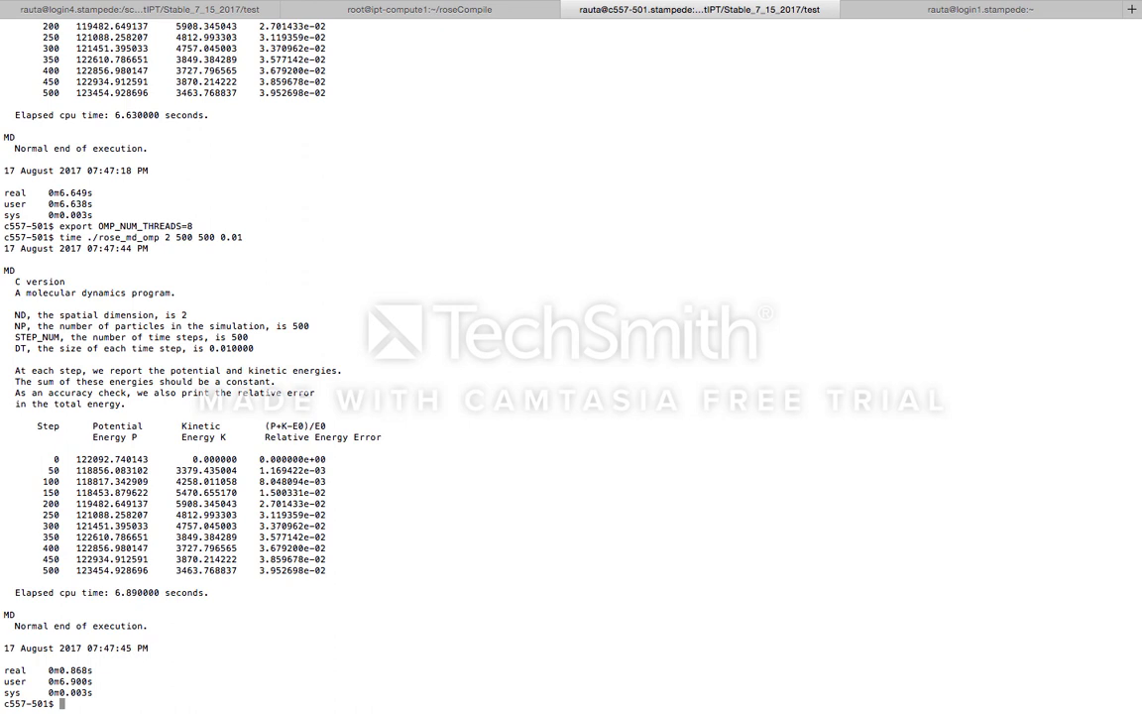
pyautogui.moveTo(99, 667)
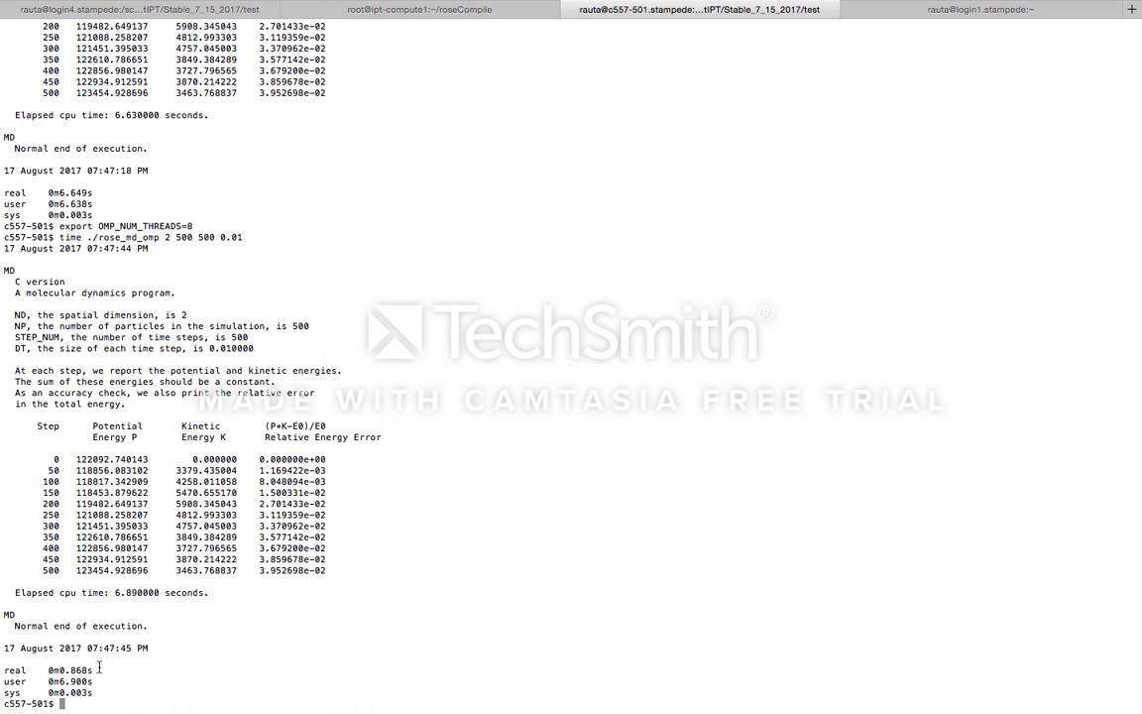
pyautogui.doubleClick(82, 668)
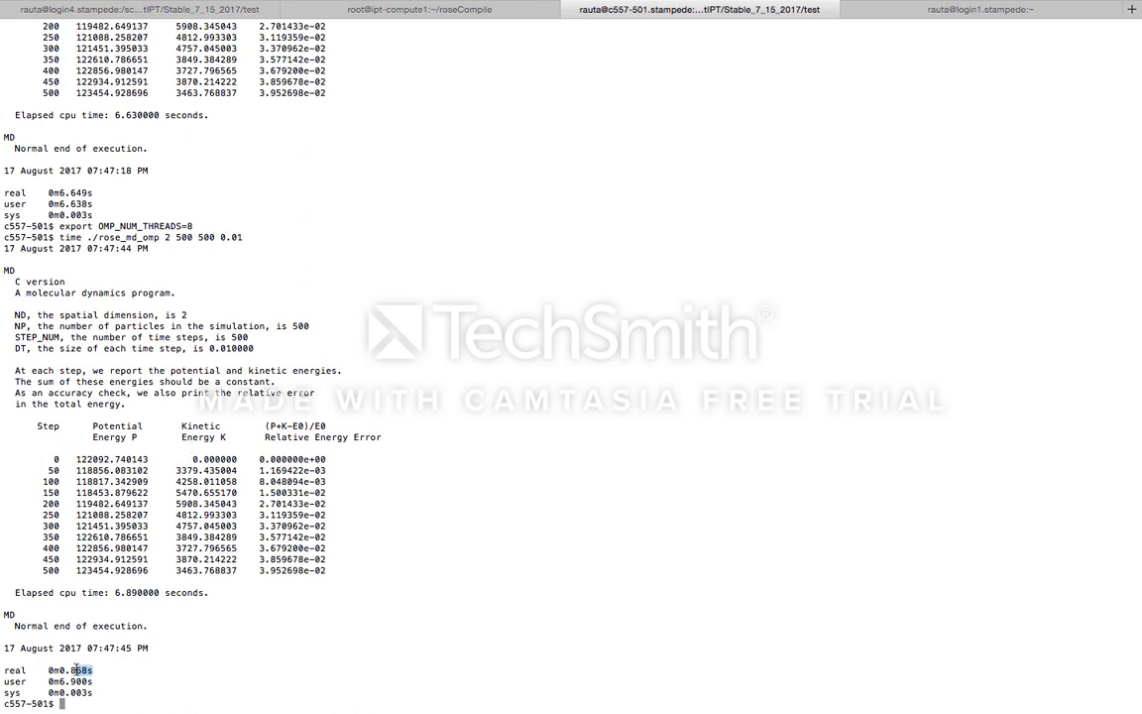
pyautogui.doubleClick(70, 669)
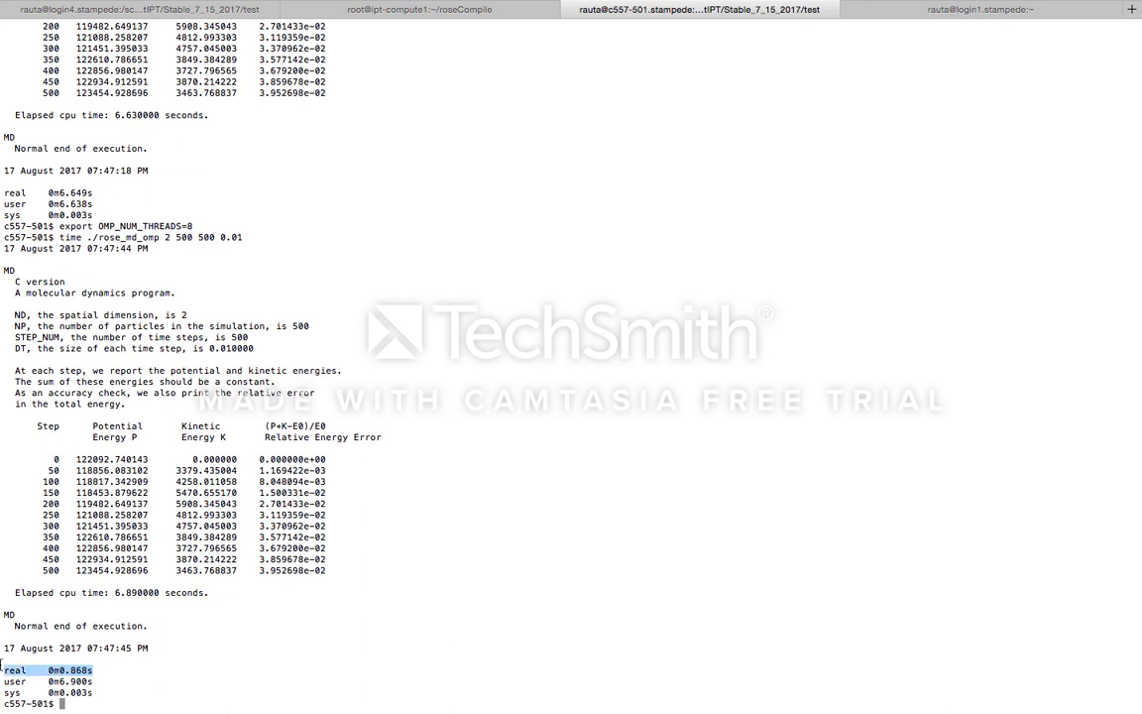
pyautogui.moveTo(190, 635)
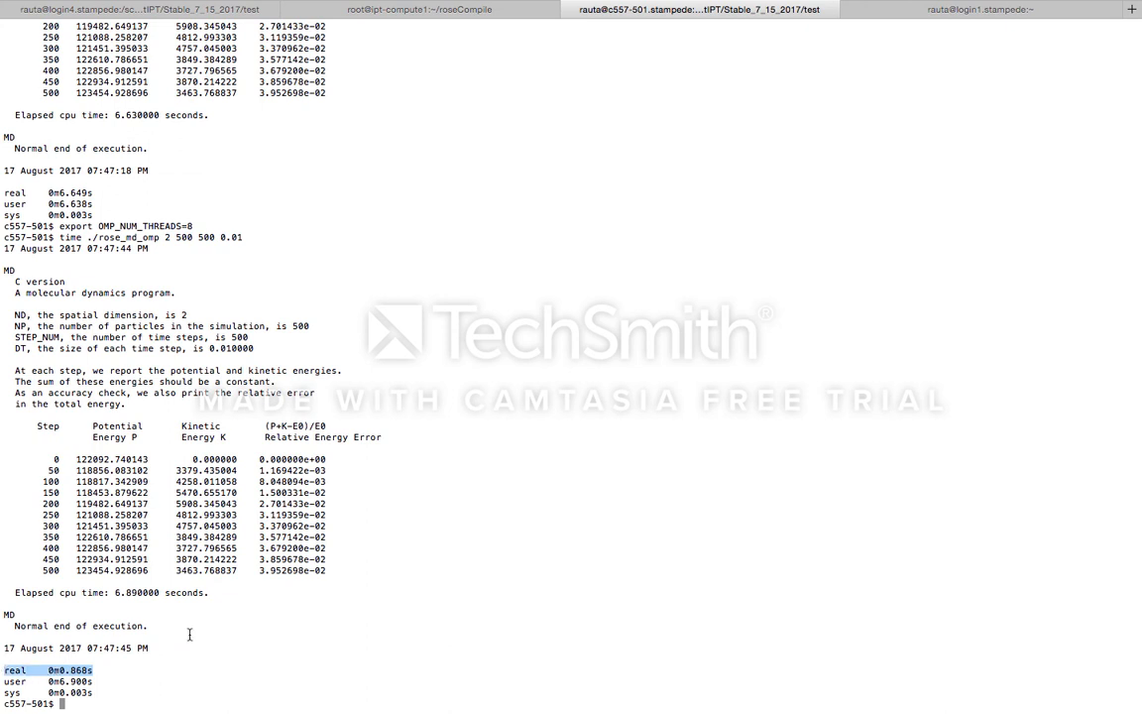